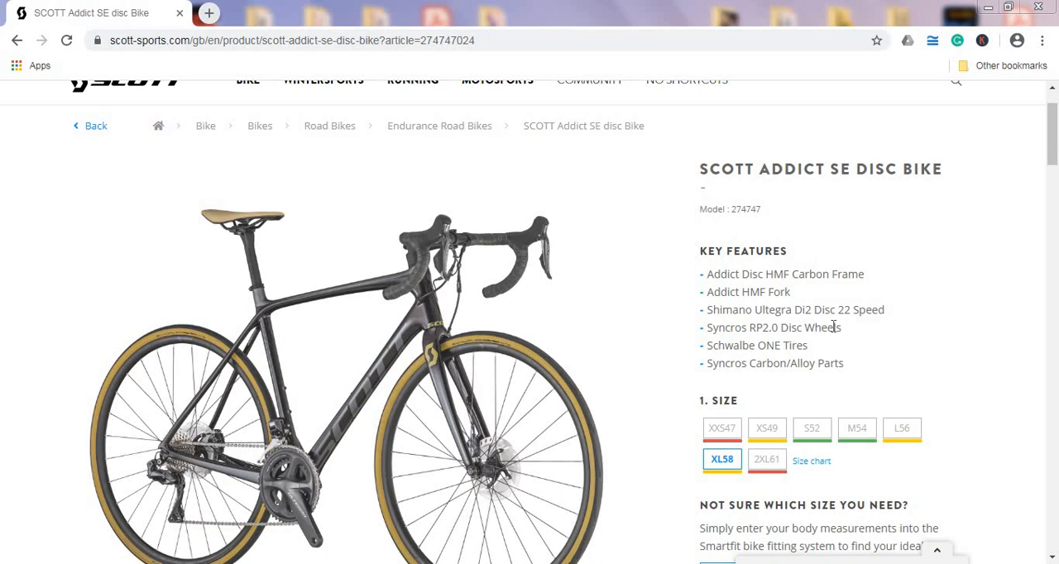
mouse_move(838, 300)
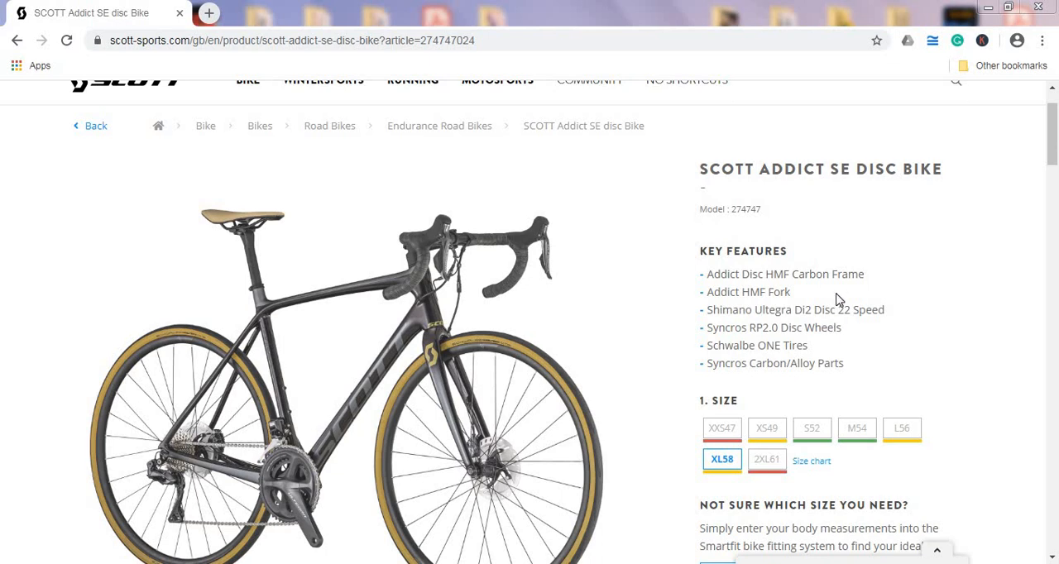
mouse_move(904, 351)
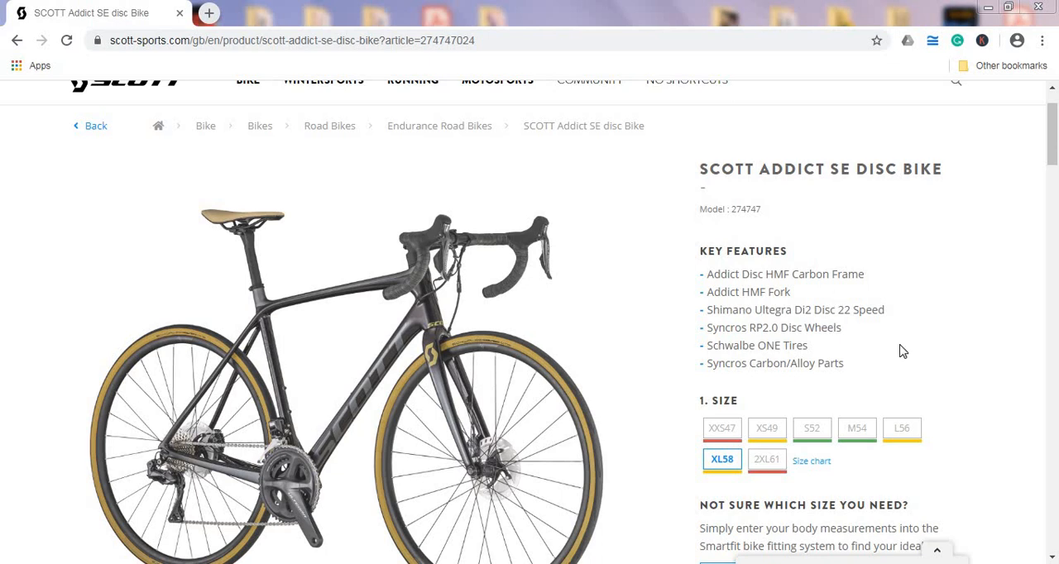
Step: Browse the Addict SE Disc product page around the price and select the Specifications section
scroll(down, 3)
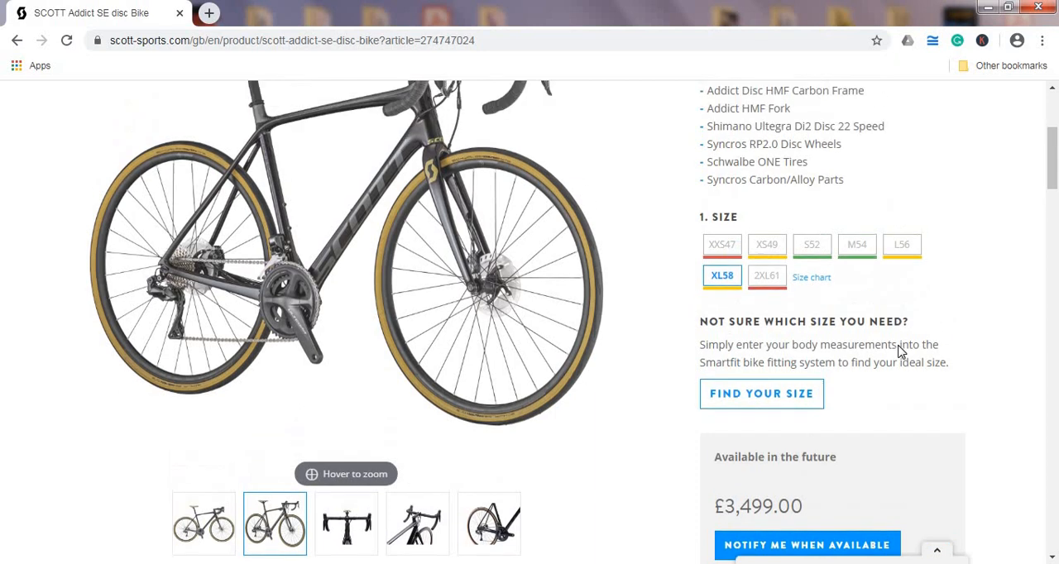
scroll(up, 3)
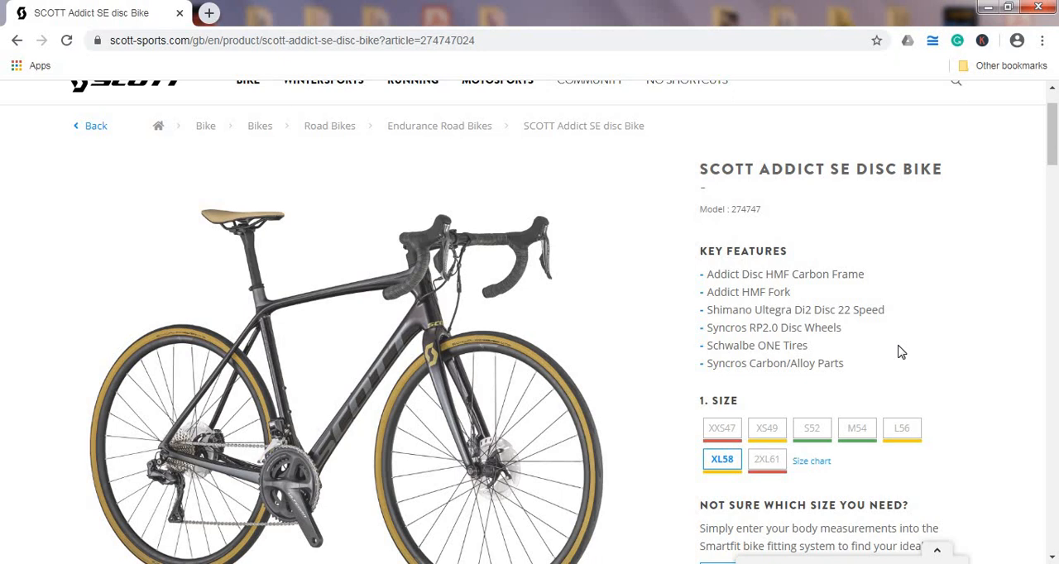
mouse_move(816, 347)
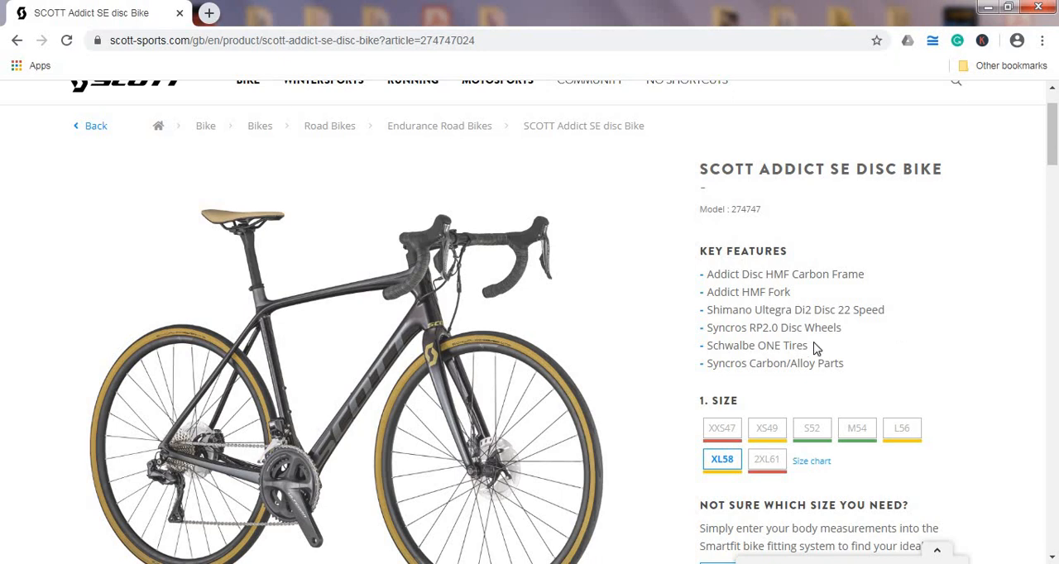
mouse_move(764, 306)
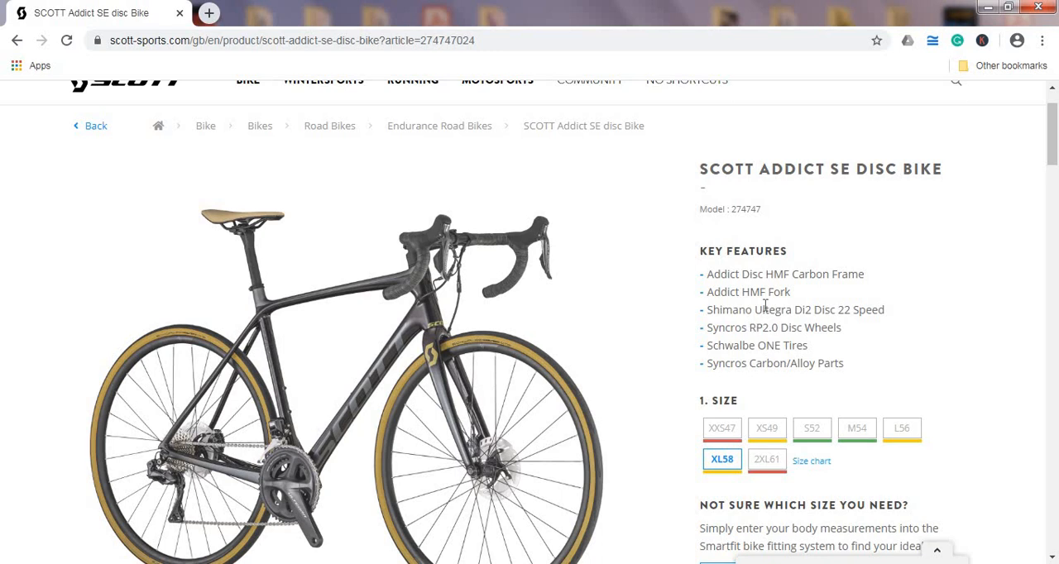
scroll(down, 3)
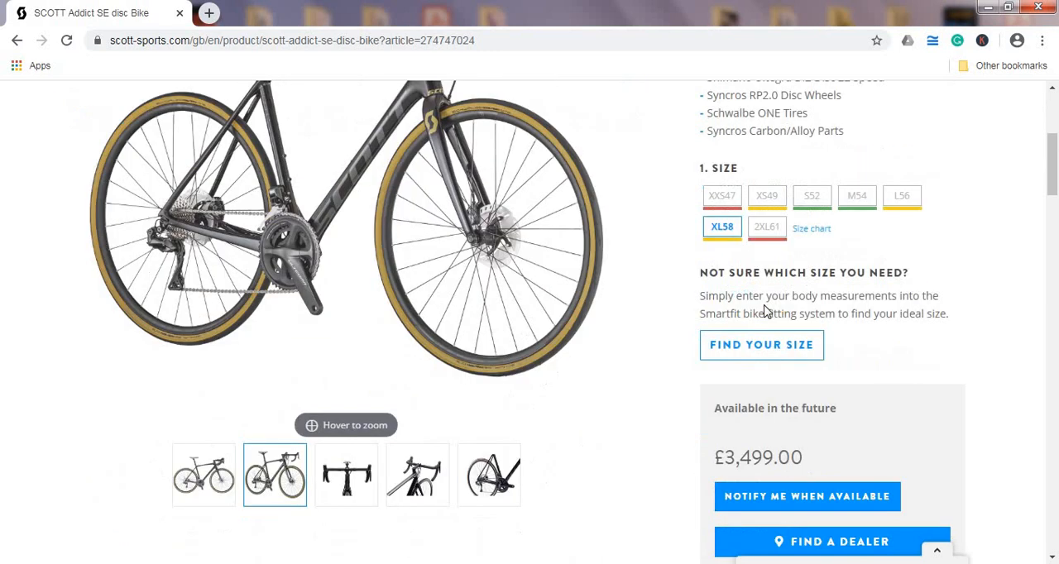
mouse_move(660, 351)
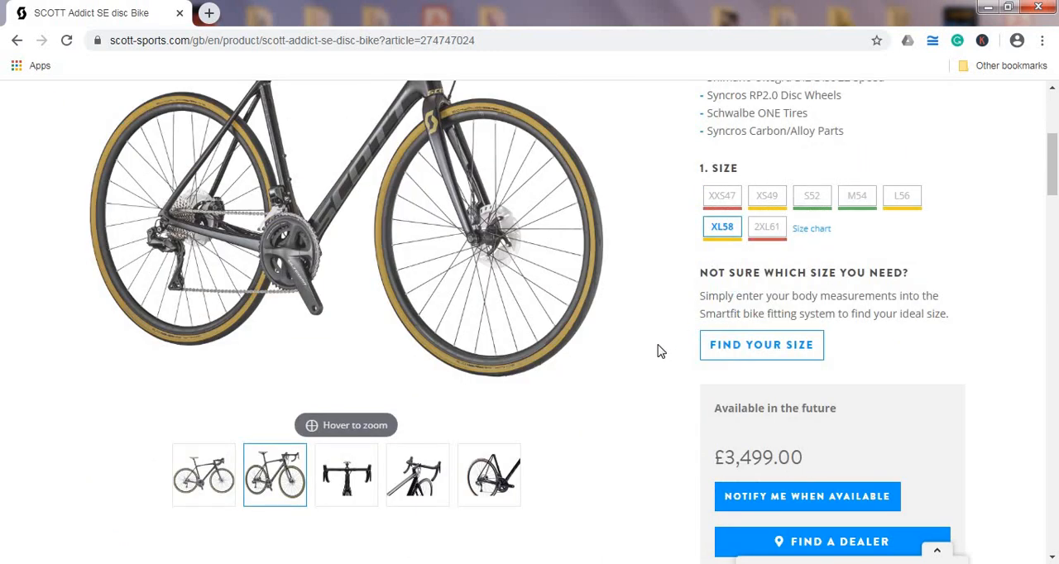
scroll(up, 3)
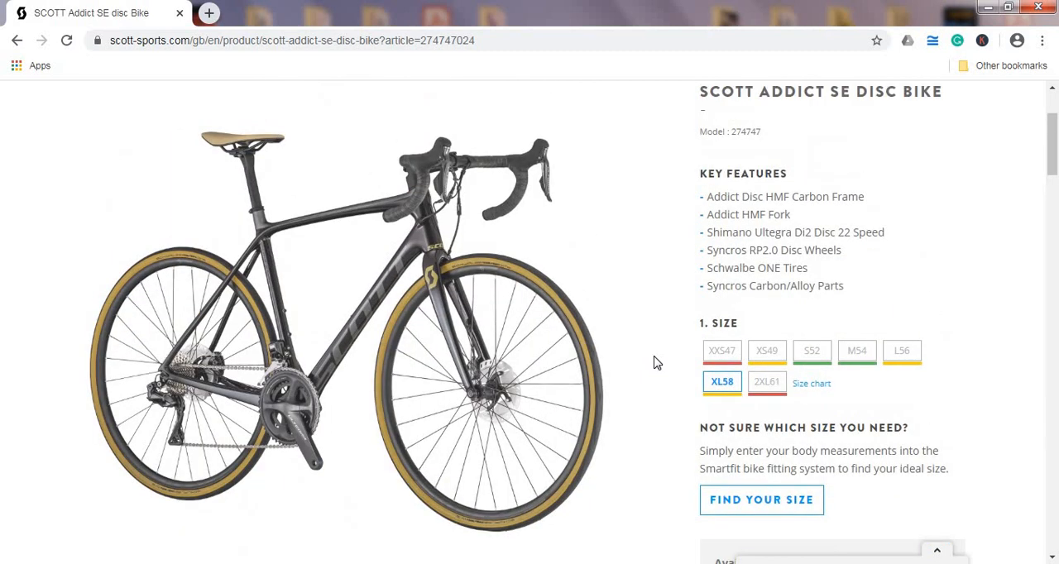
click(438, 417)
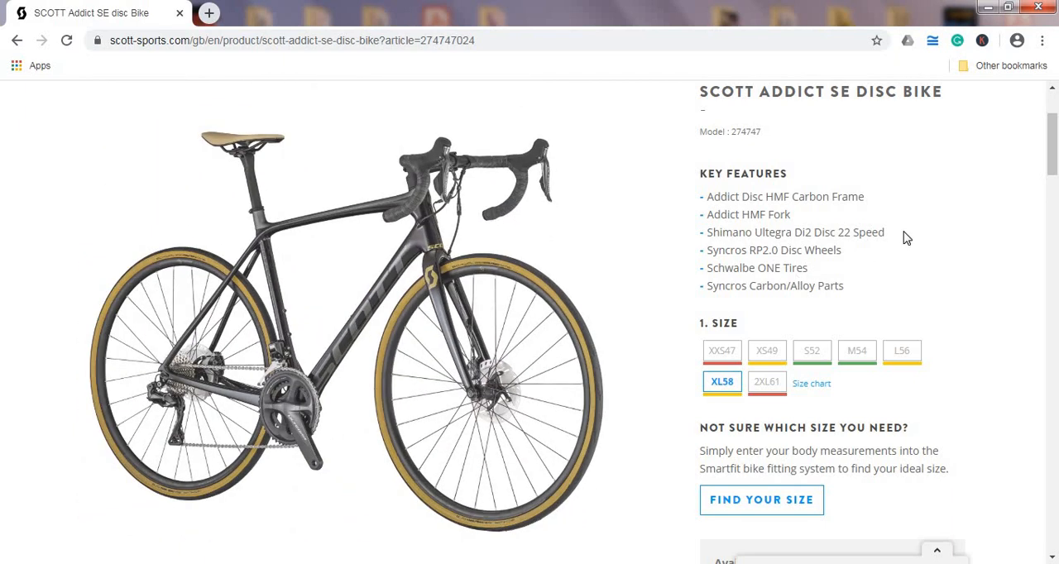
Step: Scroll to the specifications table listing frame, fork, derailleurs, crankset, cassette and brakes
scroll(down, 3)
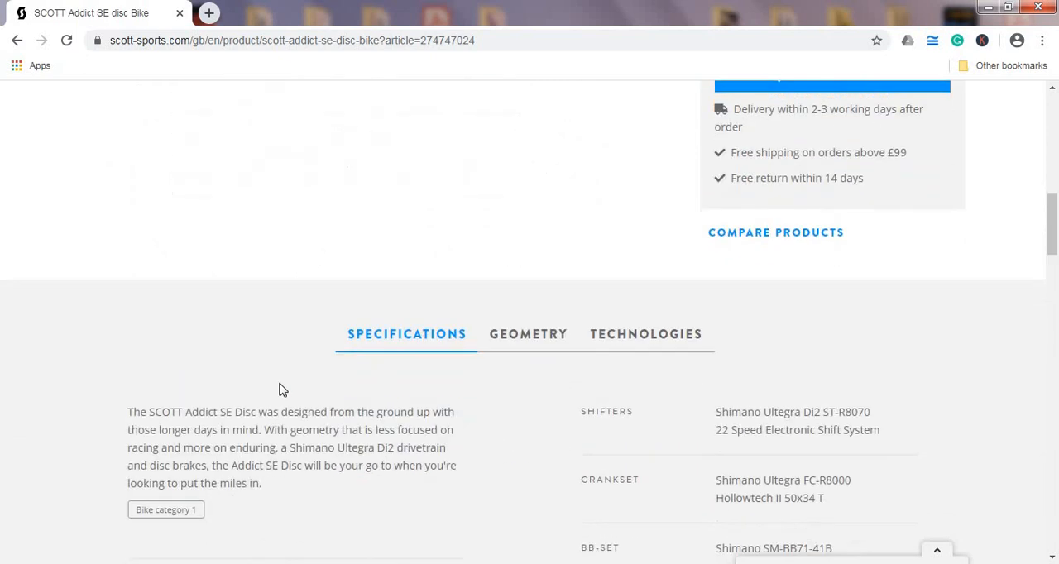
scroll(down, 3)
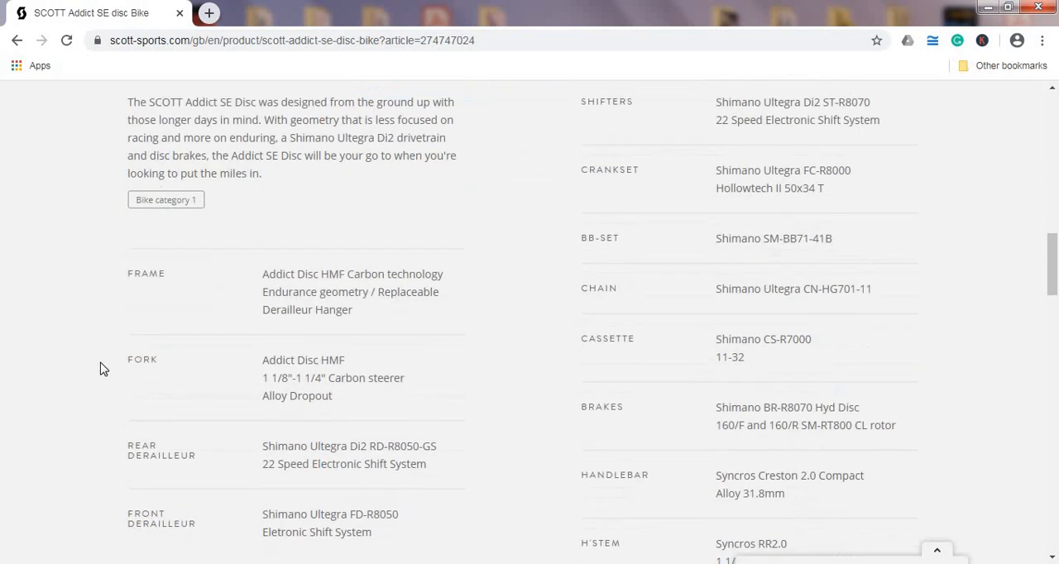
mouse_move(264, 361)
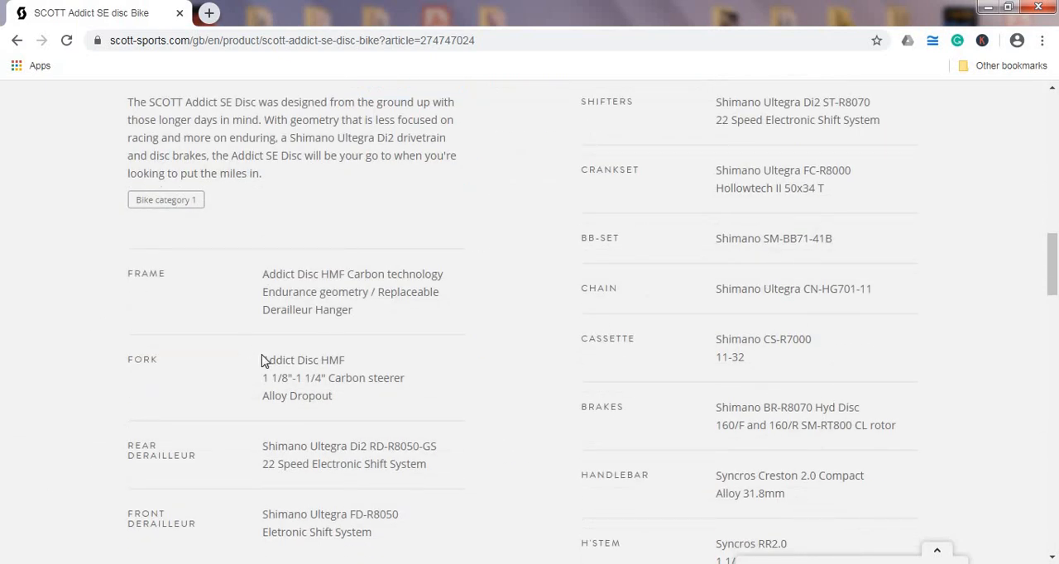
mouse_move(90, 347)
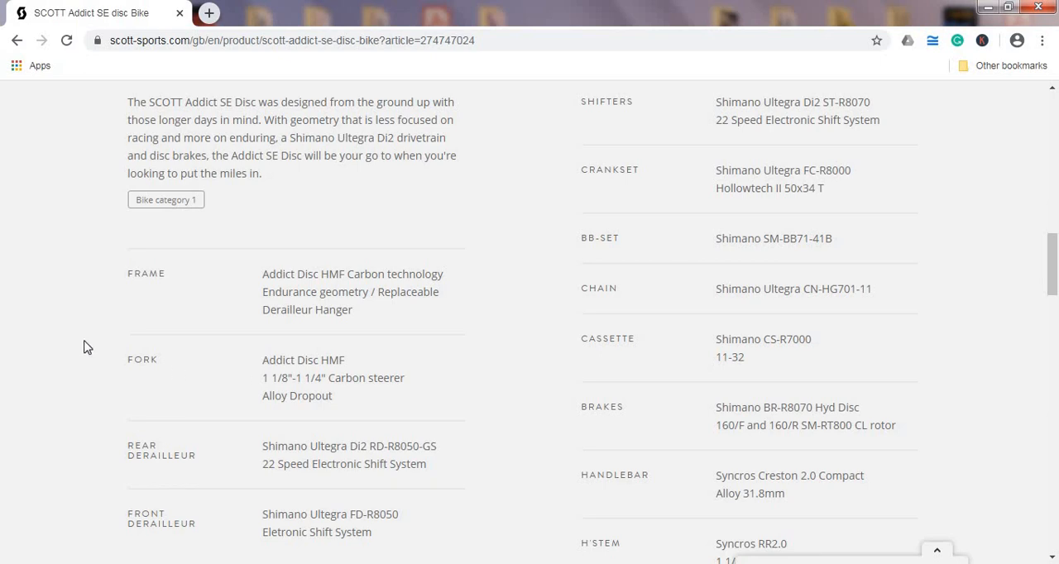
mouse_move(96, 351)
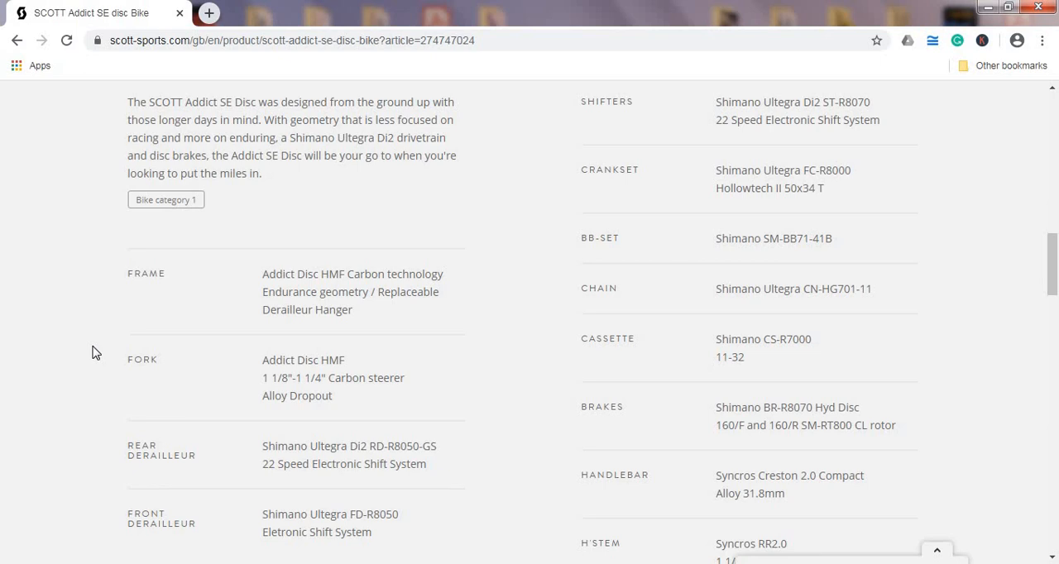
mouse_move(62, 331)
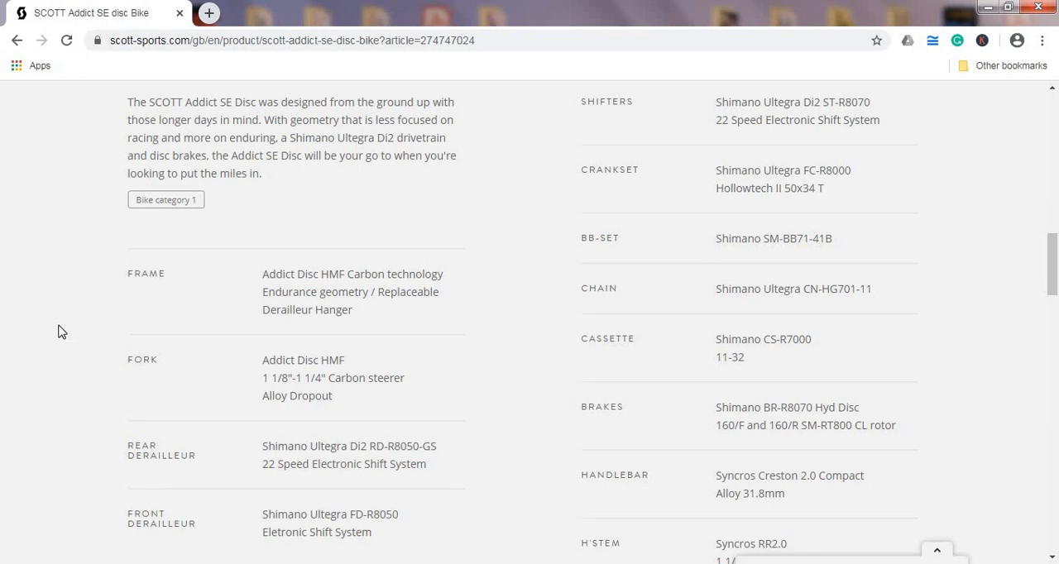
Step: Scroll through the handlebar, stem, seatpost and seat rows, then back to the table's start
scroll(down, 3)
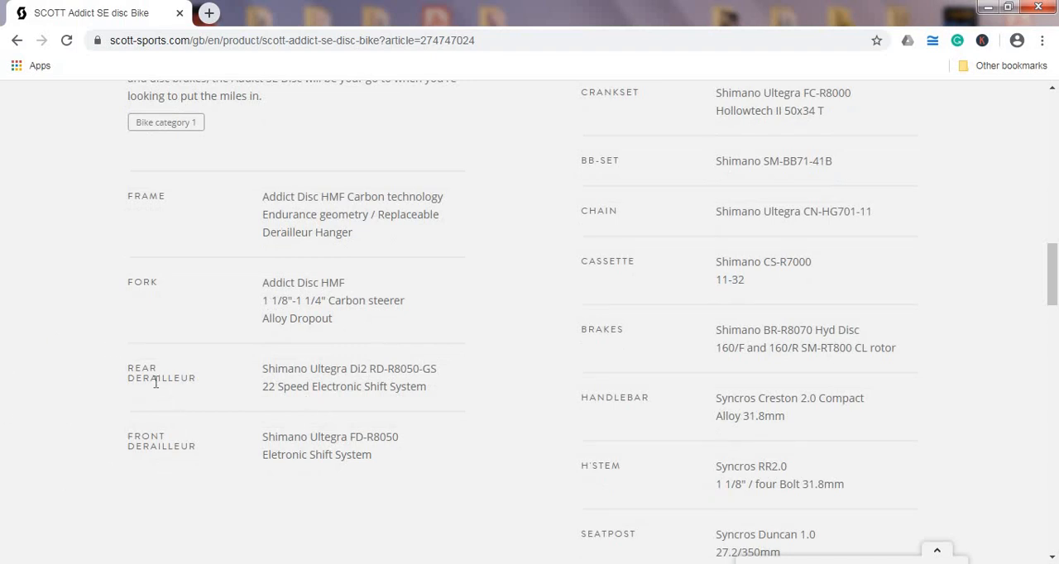
mouse_move(99, 450)
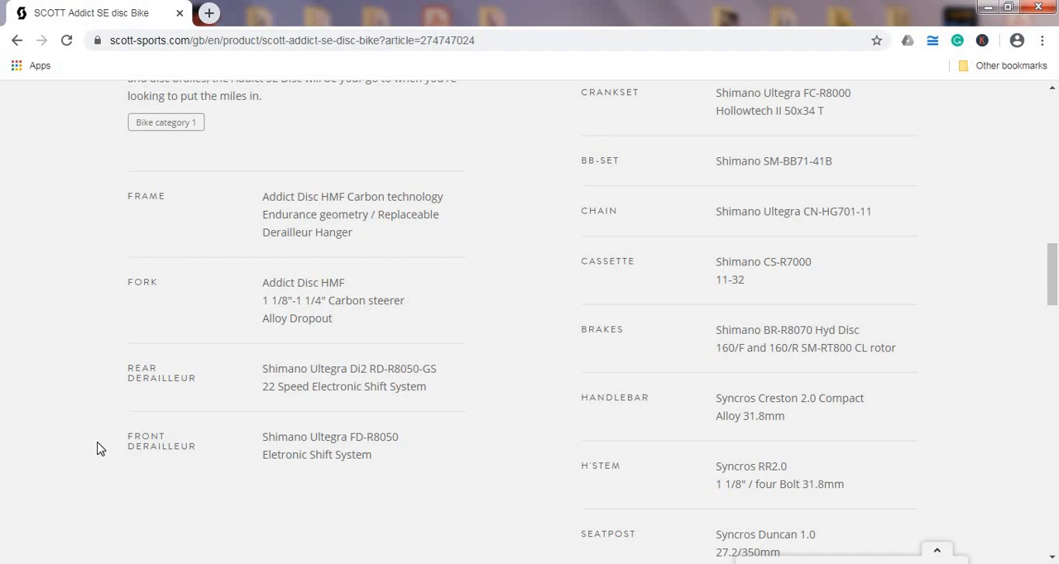
mouse_move(429, 354)
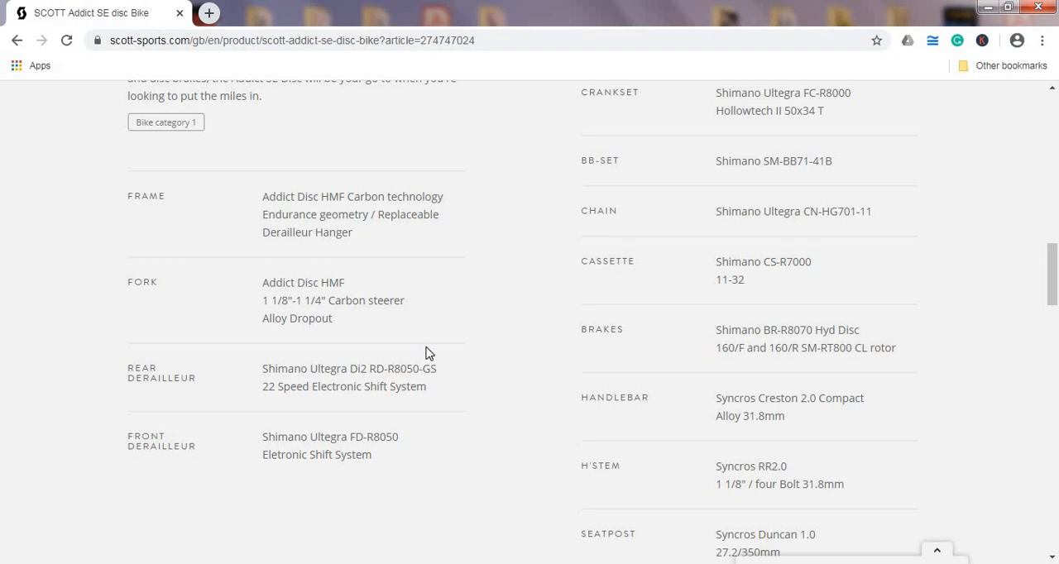
scroll(down, 3)
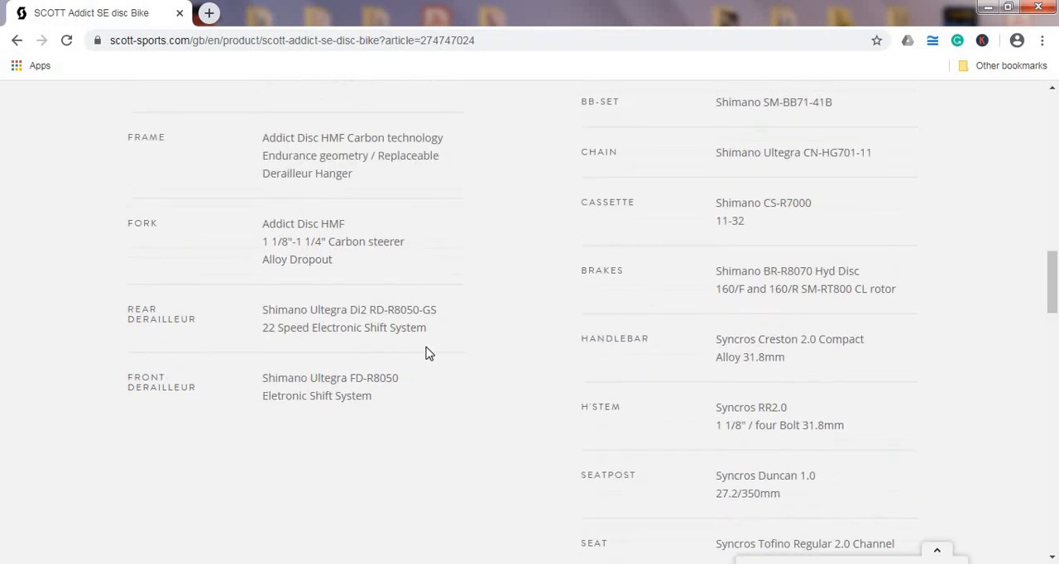
scroll(up, 3)
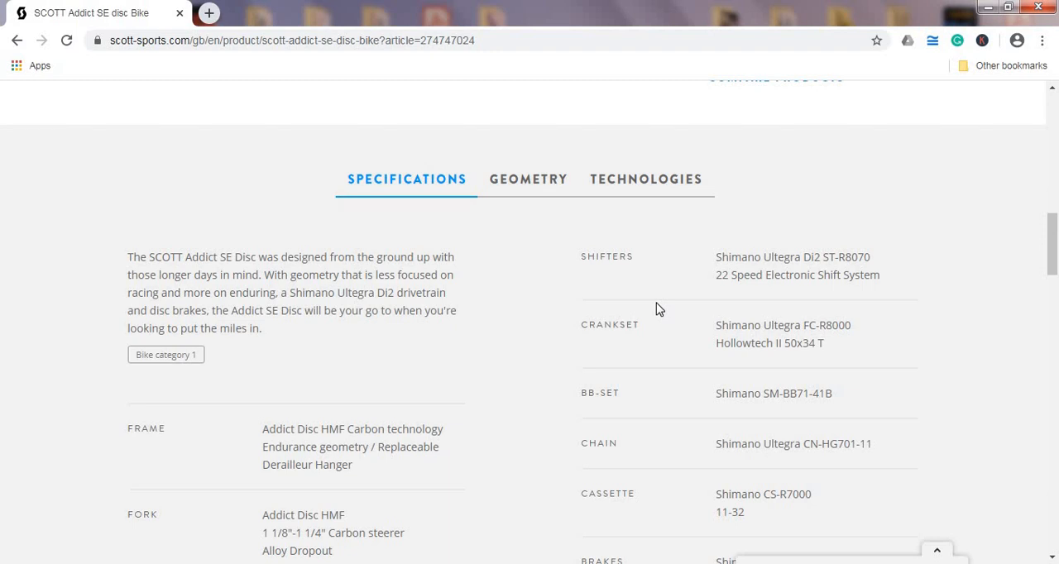
mouse_move(649, 546)
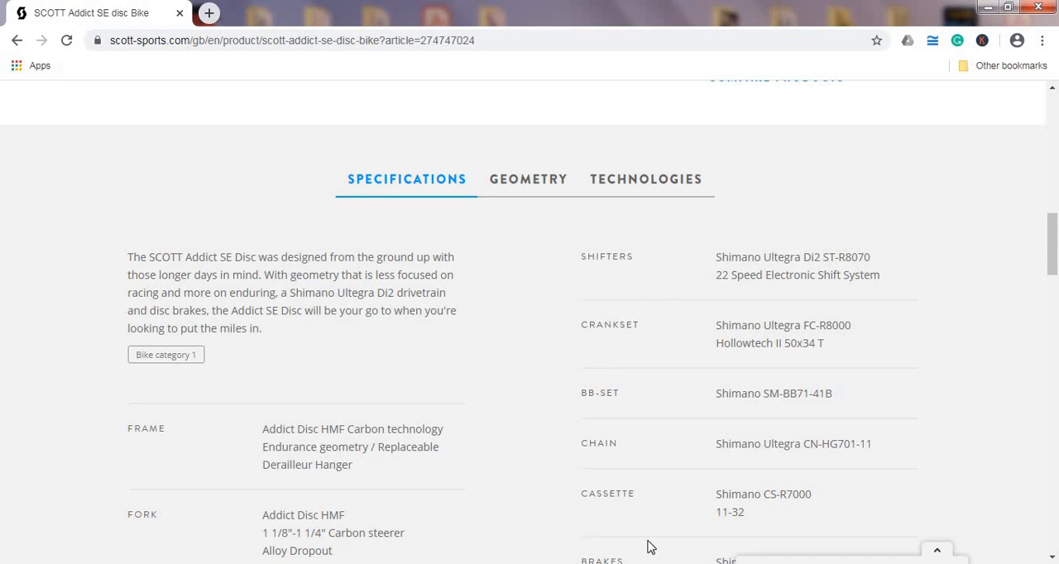
mouse_move(708, 508)
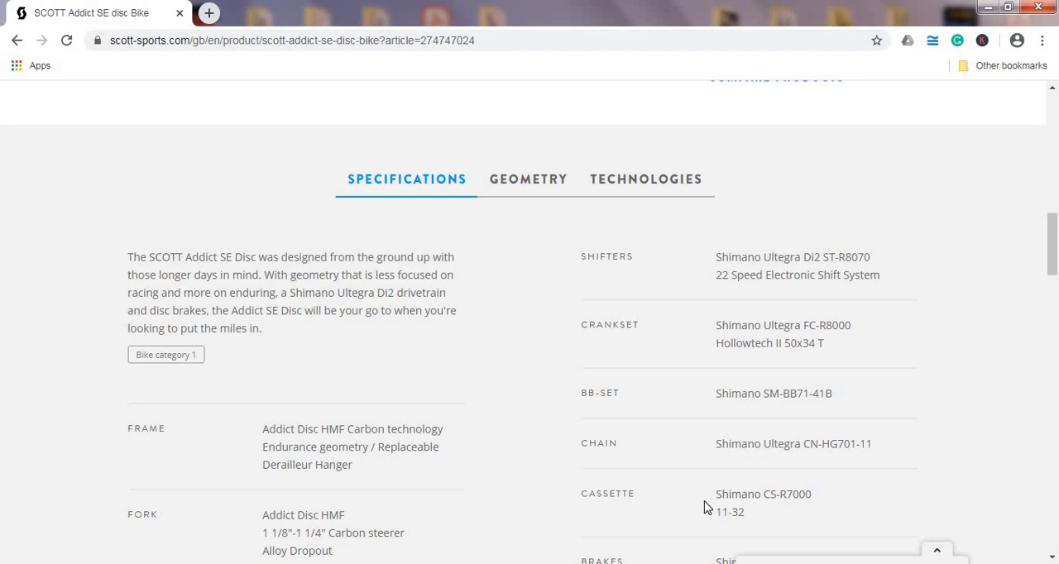
mouse_move(529, 380)
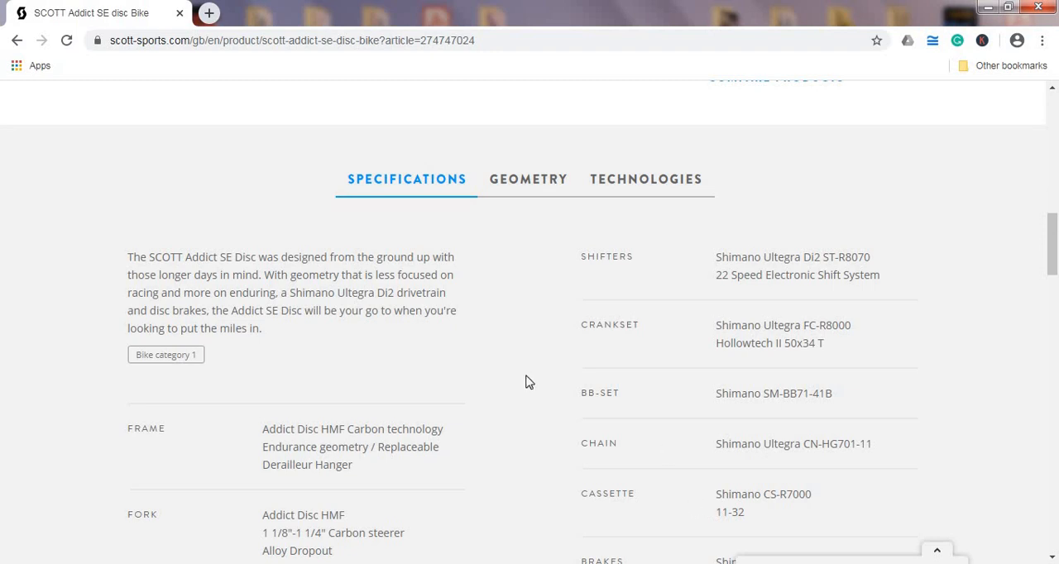
Step: Scroll the specifications from frame and derailleurs down to the seatpost and seat rows
scroll(down, 3)
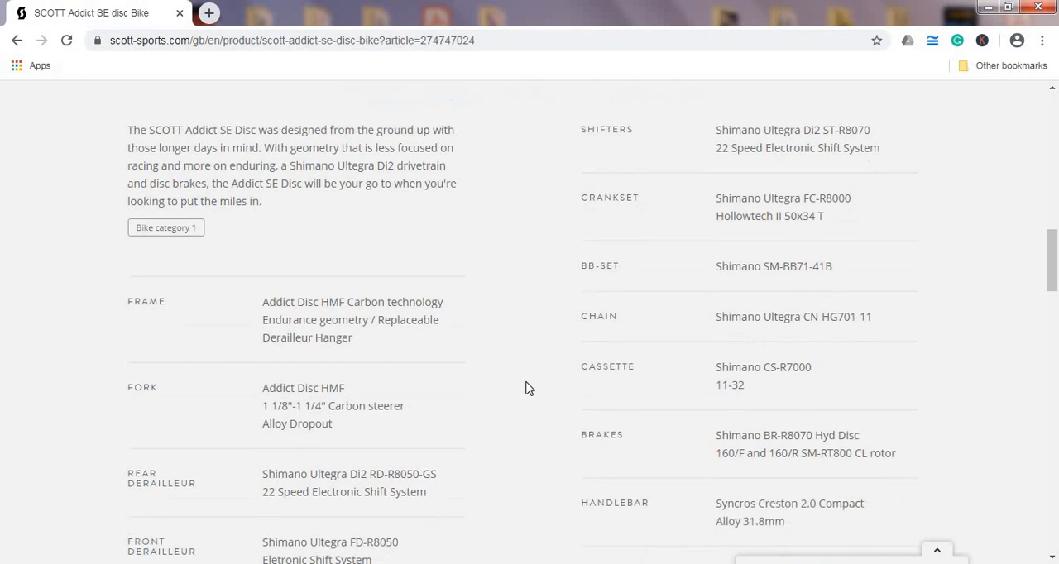
scroll(down, 3)
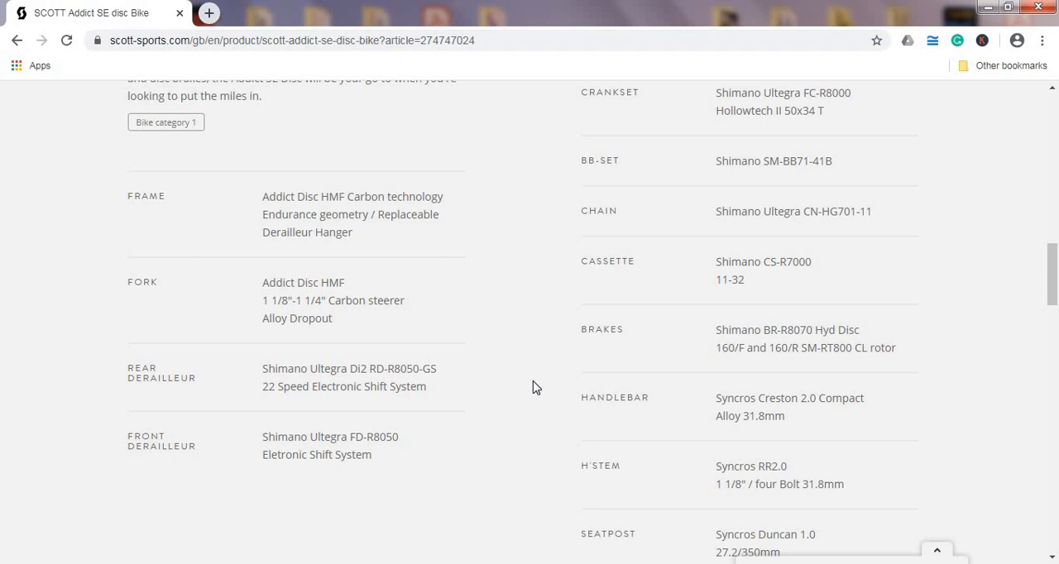
scroll(down, 3)
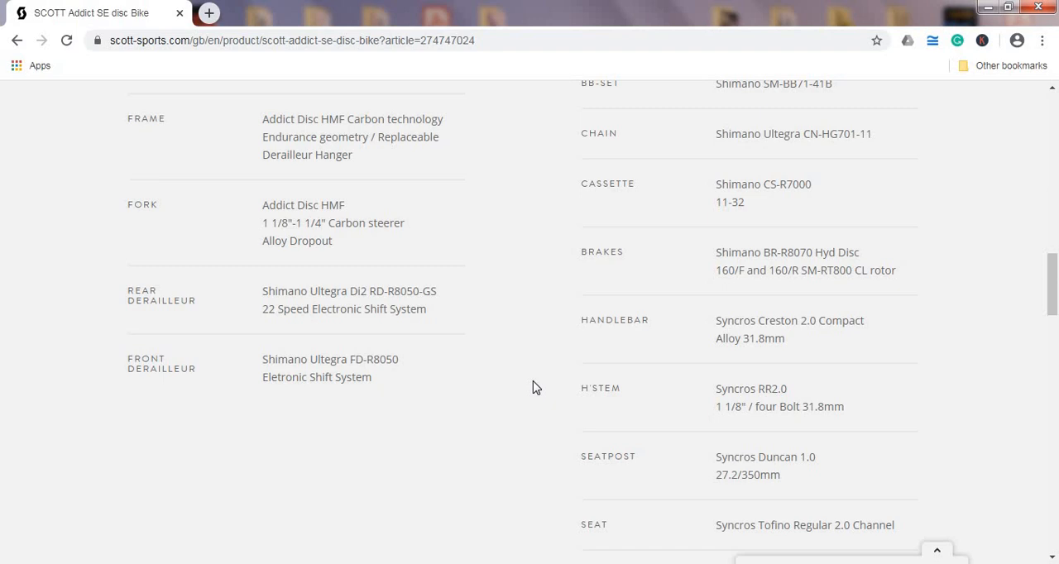
Step: Highlight the Syncros Duncan 1.0 seatpost spec, then its 27.2/350mm size alone
scroll(down, 3)
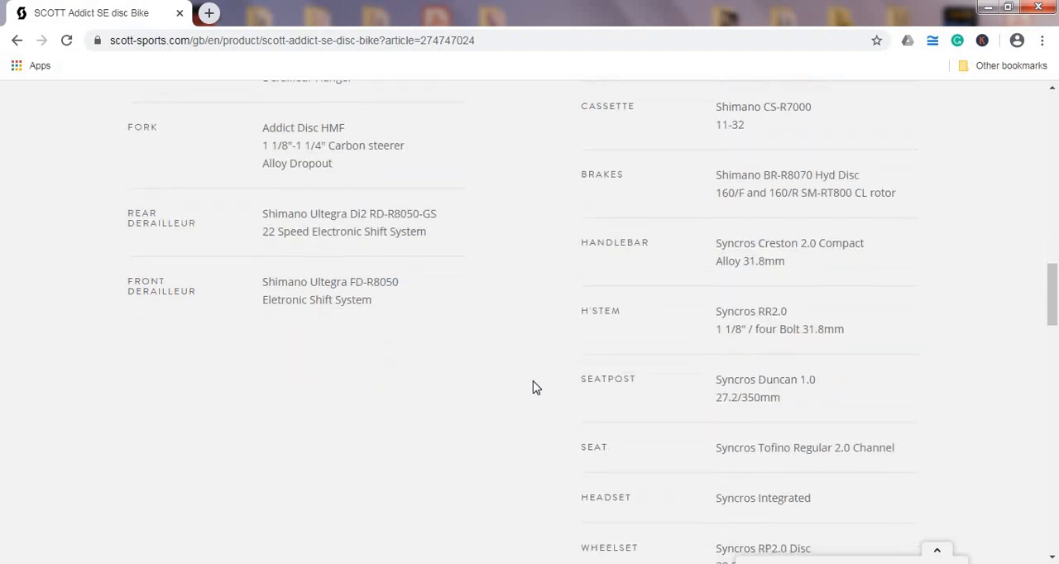
mouse_move(716, 382)
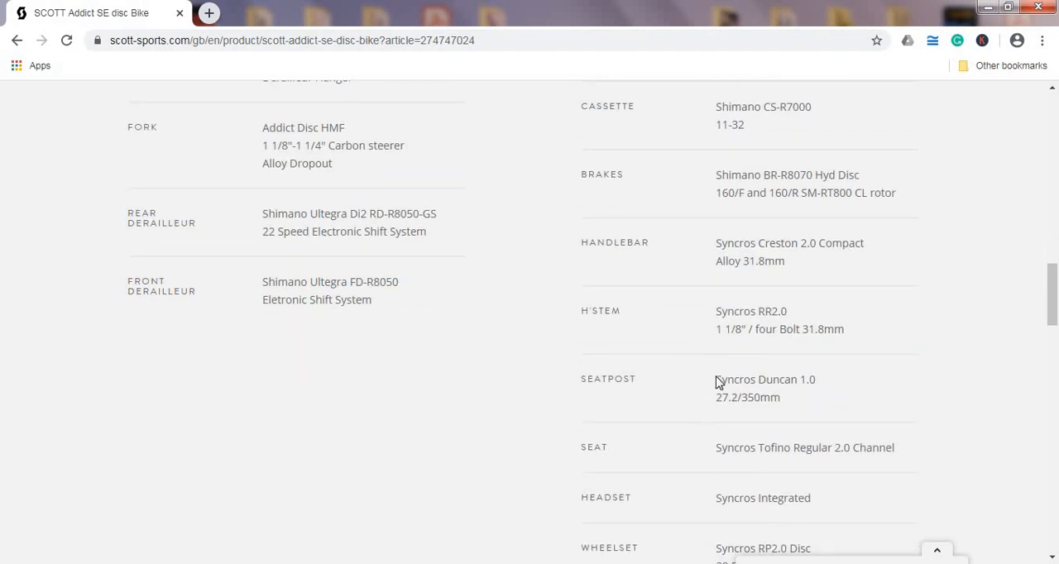
double_click(764, 379)
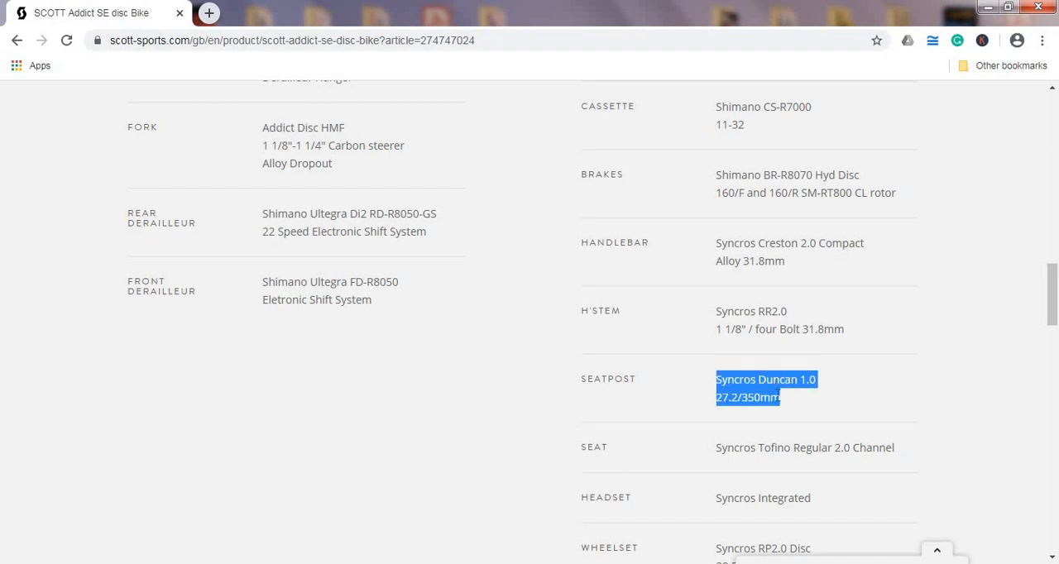
click(724, 401)
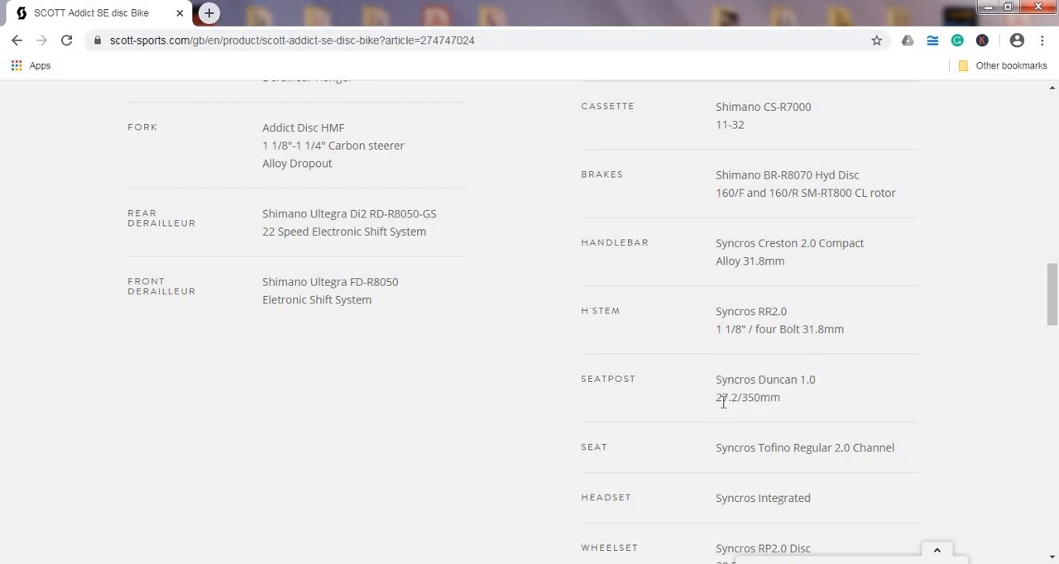
double_click(736, 397)
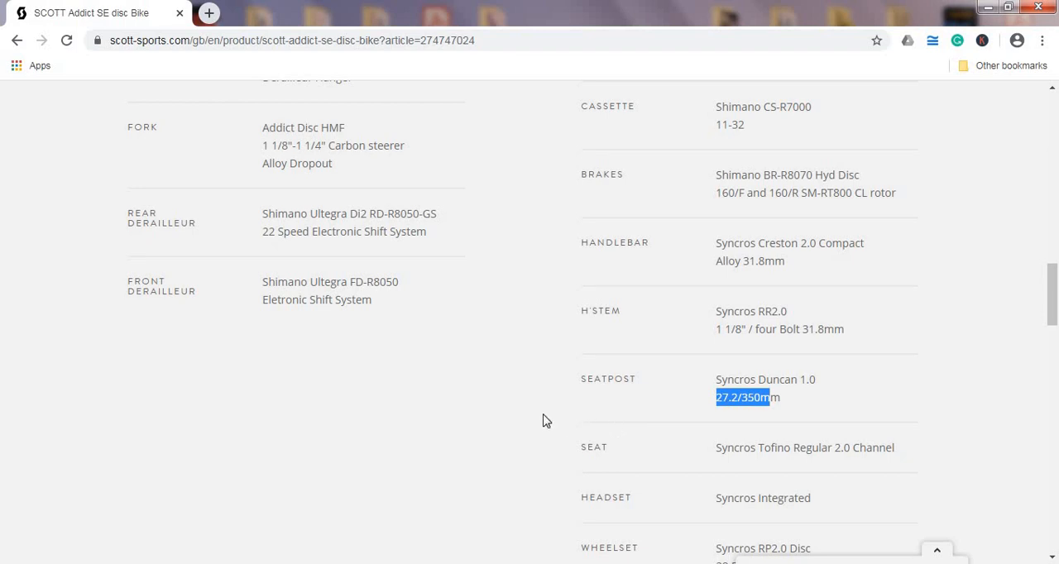
Step: Scroll to the tires and weights rows and highlight the 8.28 kg approximate weight
scroll(down, 3)
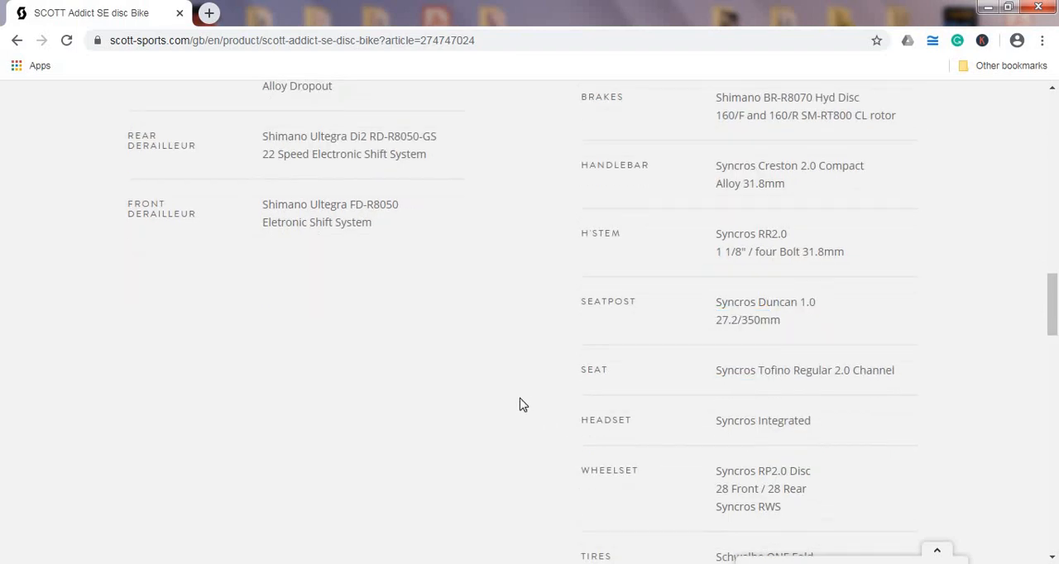
scroll(down, 3)
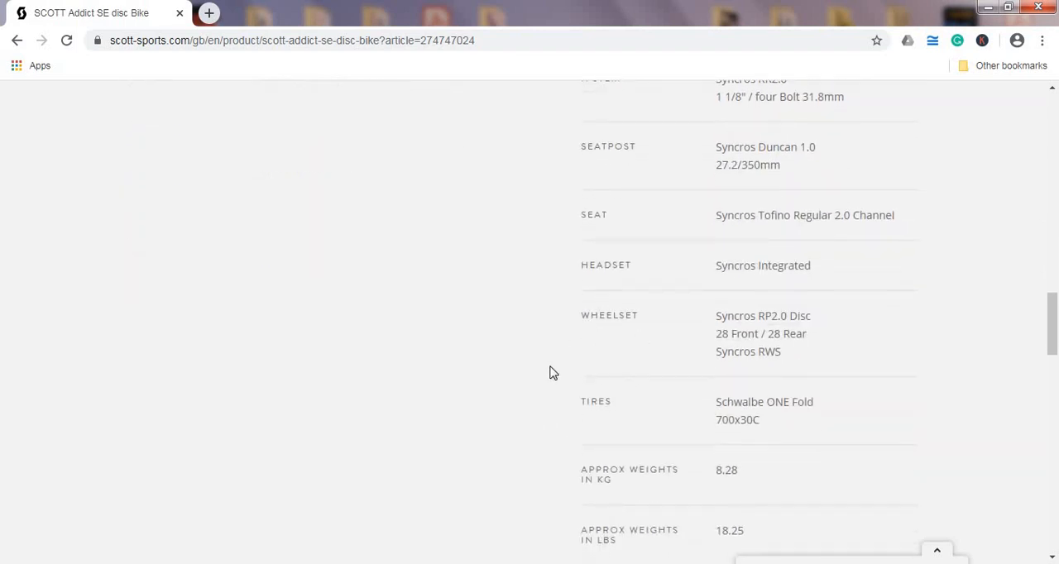
mouse_move(708, 326)
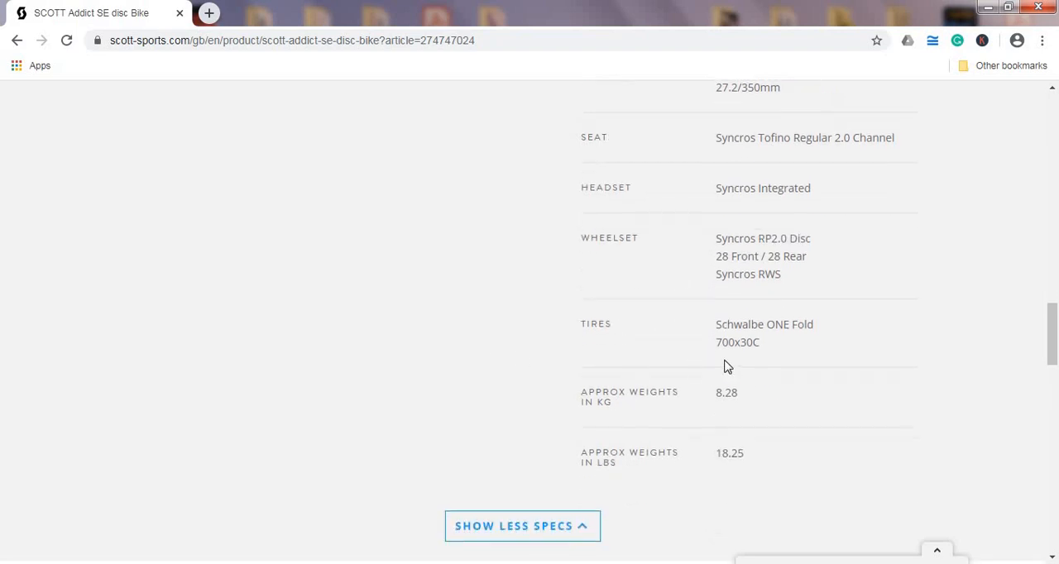
mouse_move(718, 324)
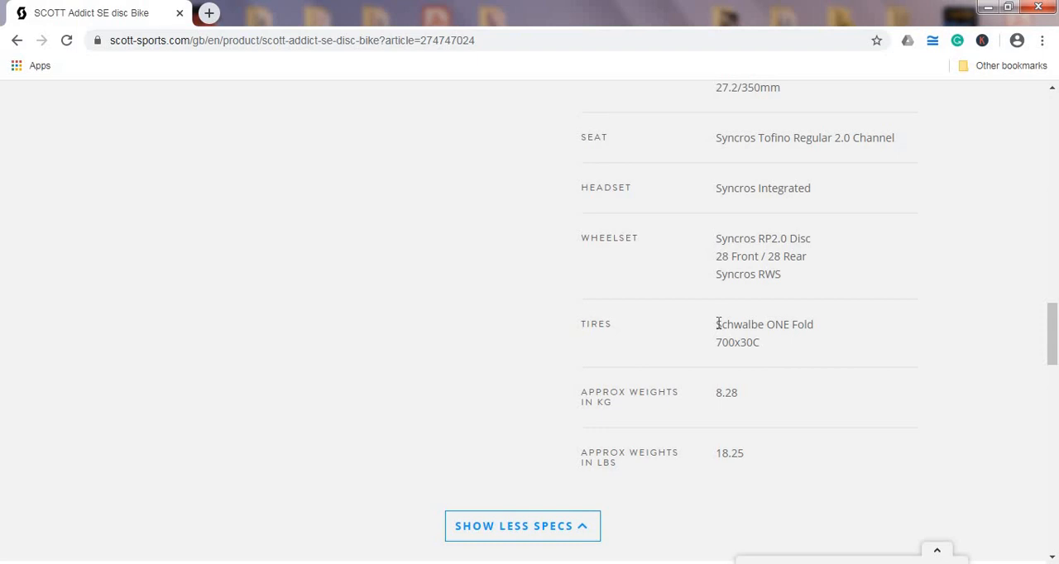
mouse_move(739, 391)
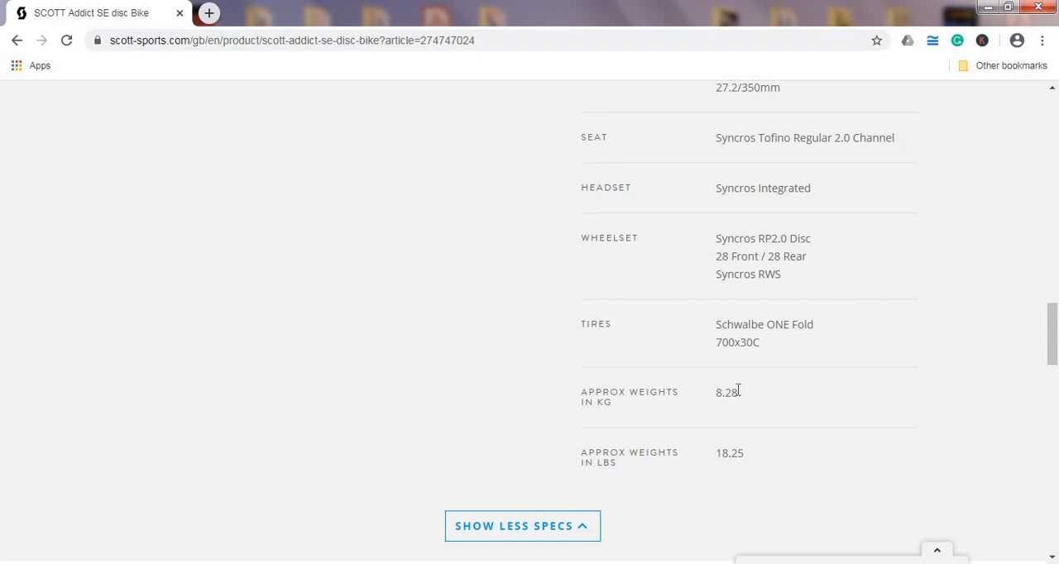
double_click(727, 392)
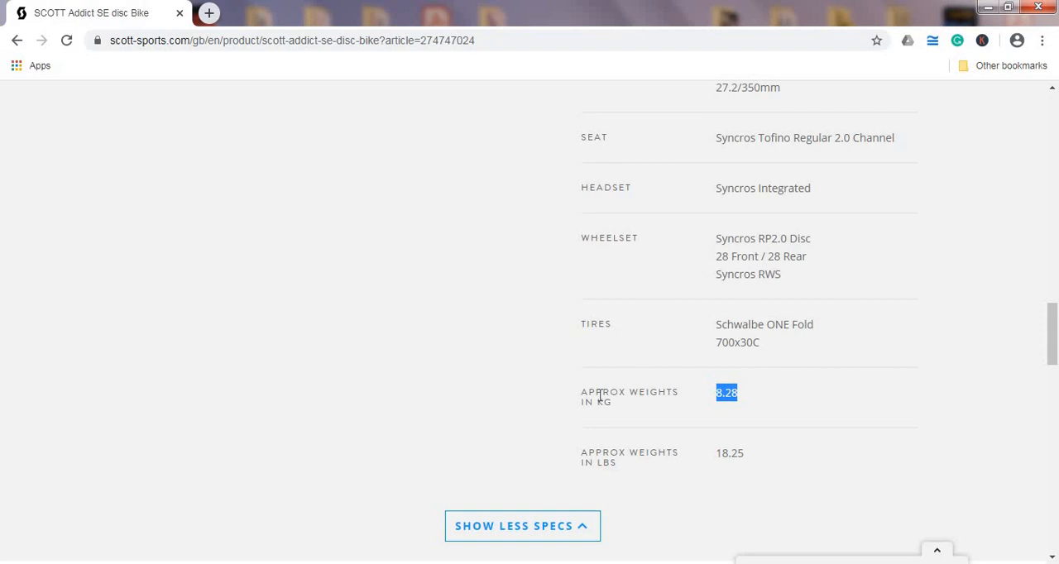
mouse_move(569, 381)
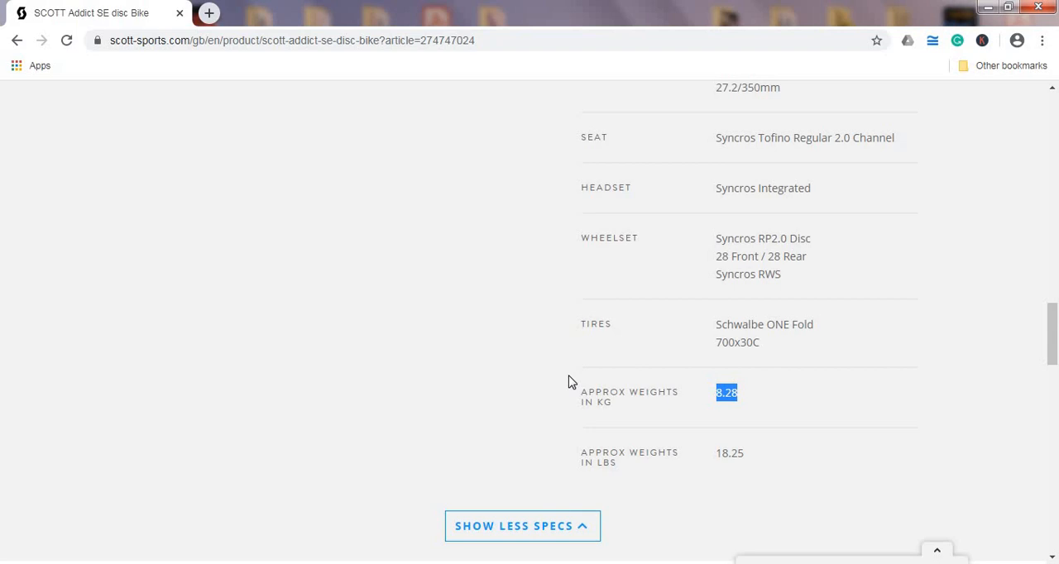
Step: Scroll back to the page top with the bike image, Key Features list and sizes
scroll(up, 3)
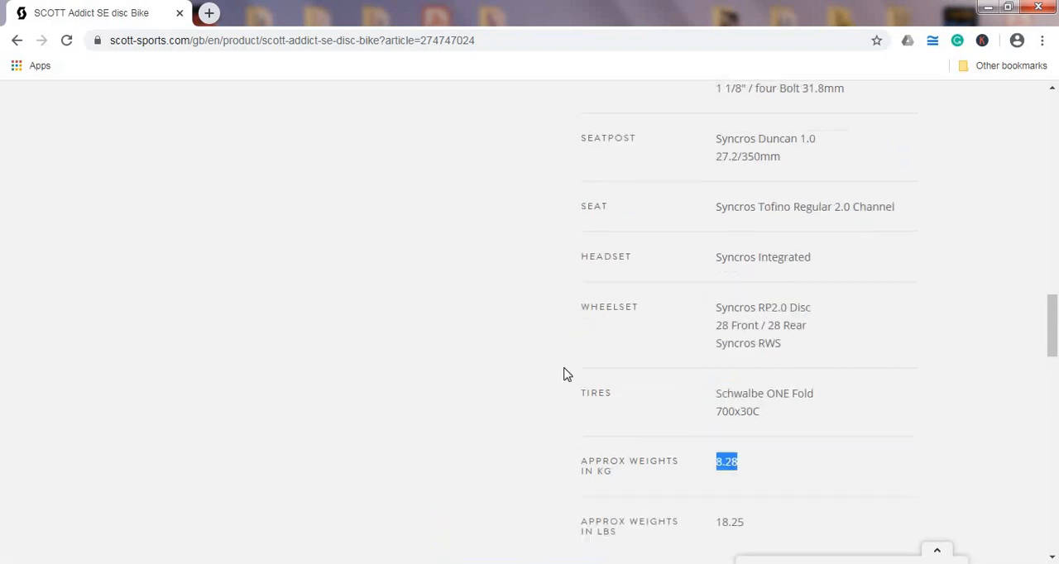
scroll(up, 3)
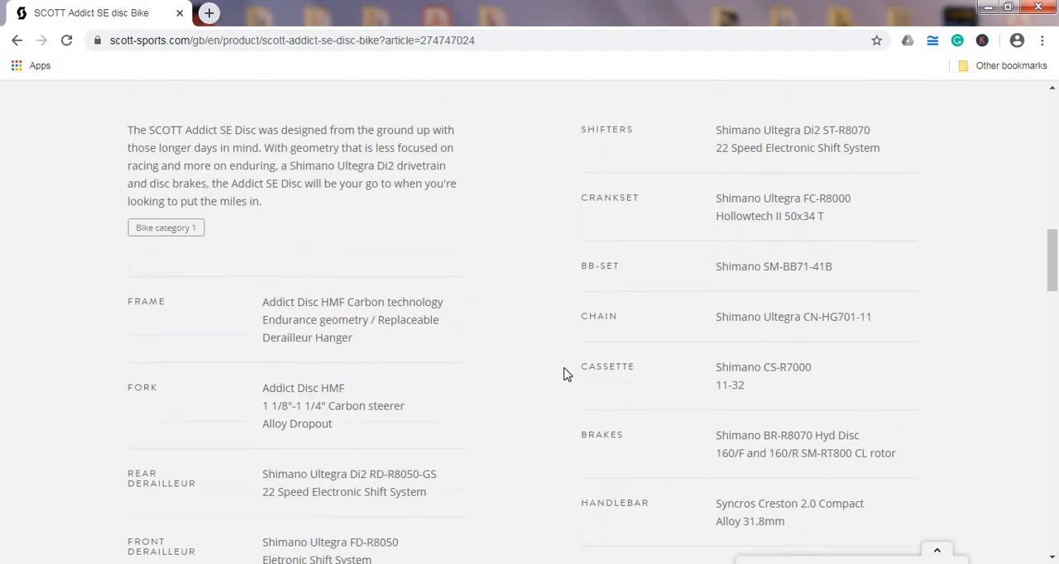
scroll(up, 3)
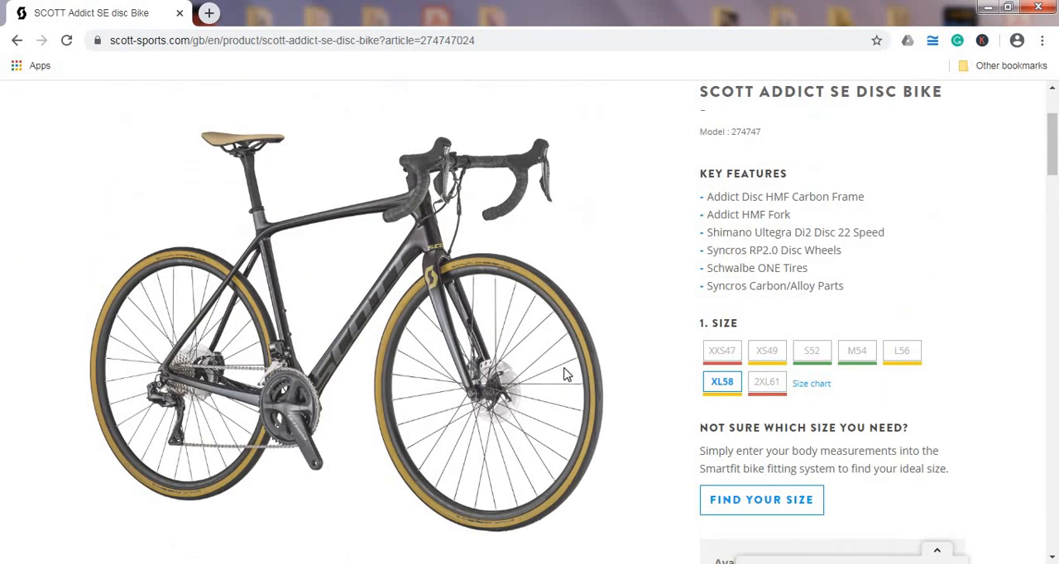
mouse_move(991, 235)
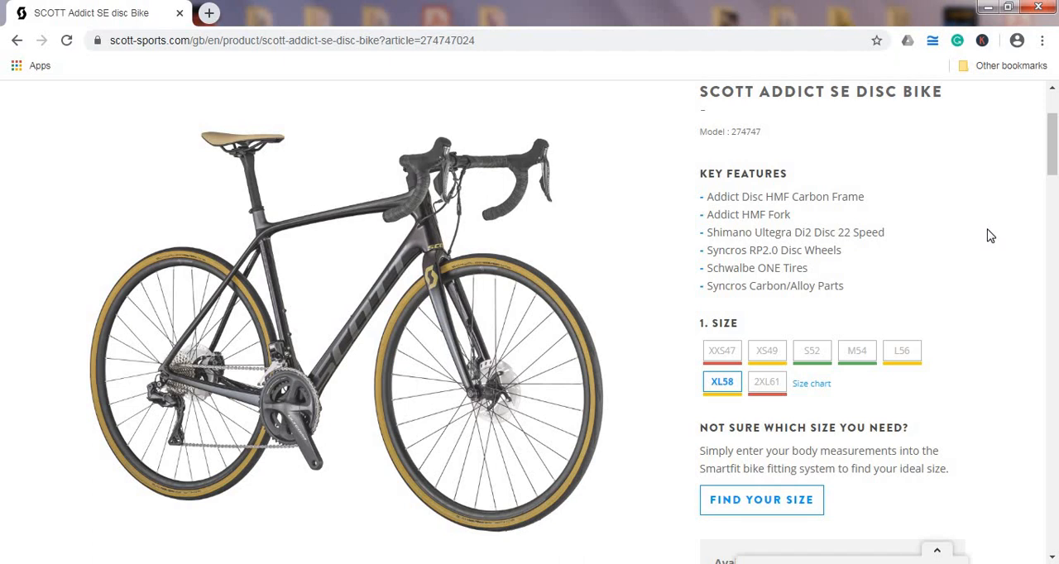
scroll(up, 3)
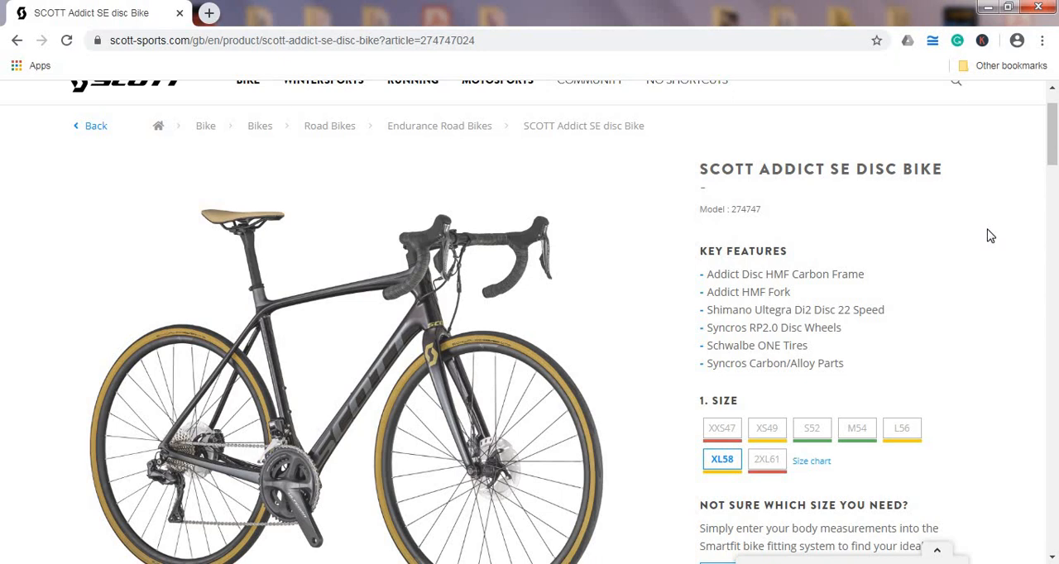
scroll(down, 3)
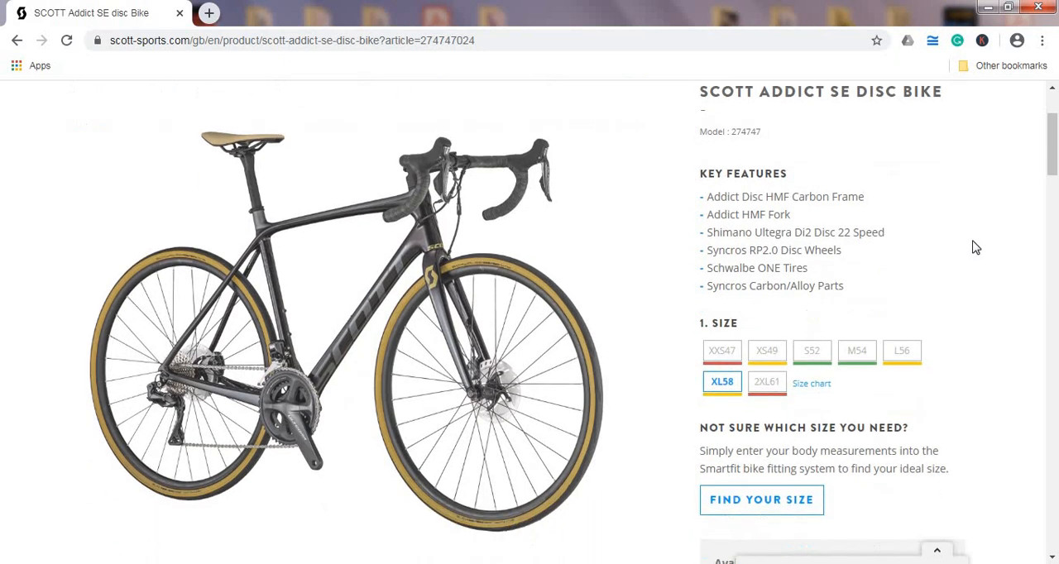
scroll(down, 3)
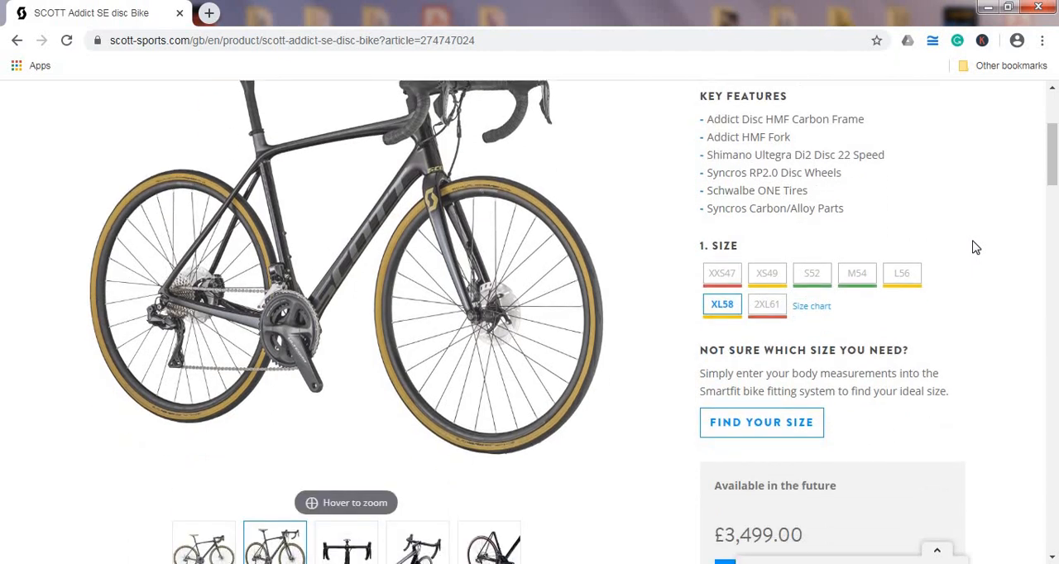
scroll(up, 3)
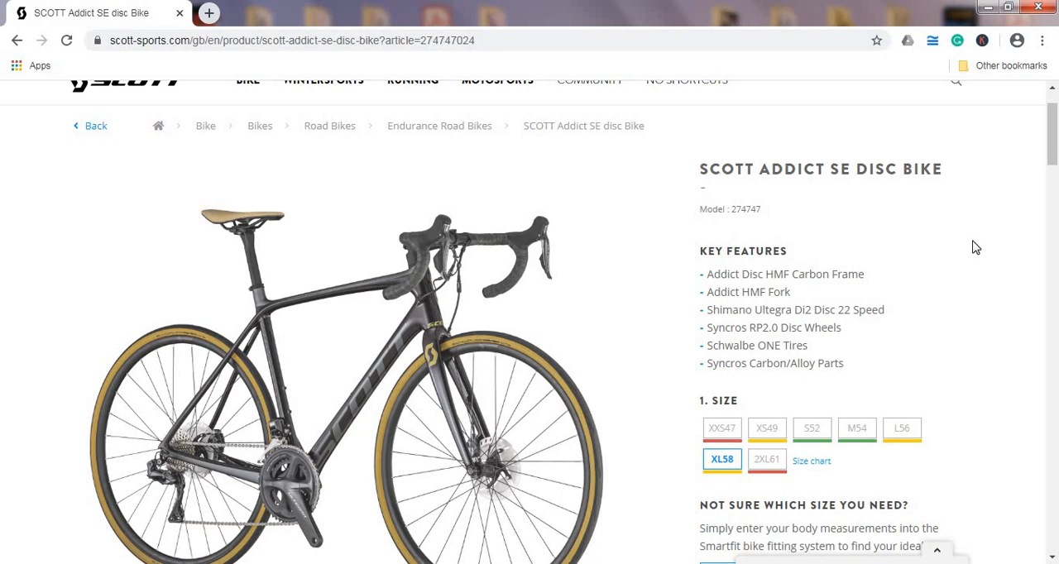
scroll(down, 3)
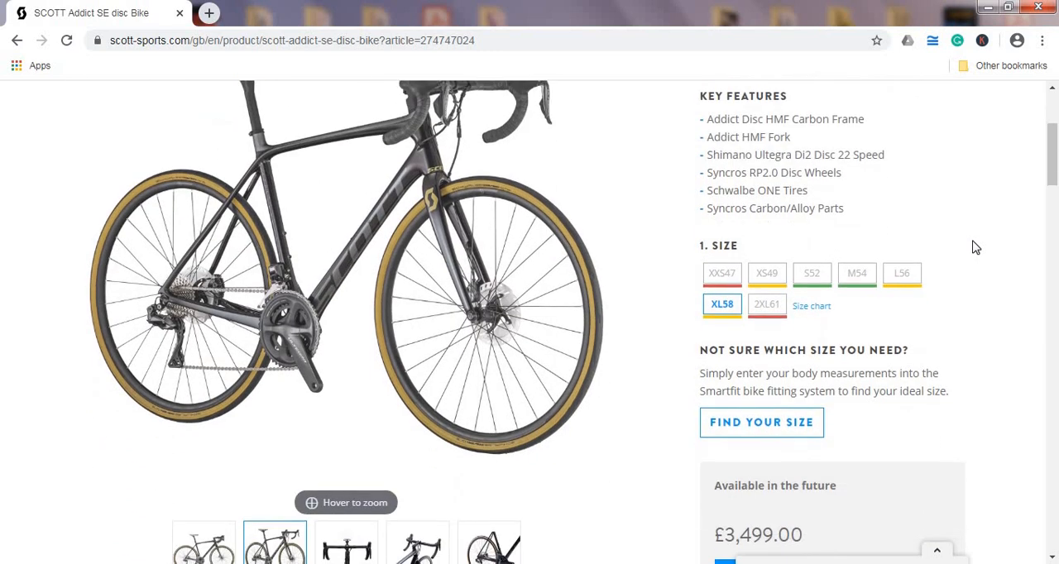
scroll(up, 3)
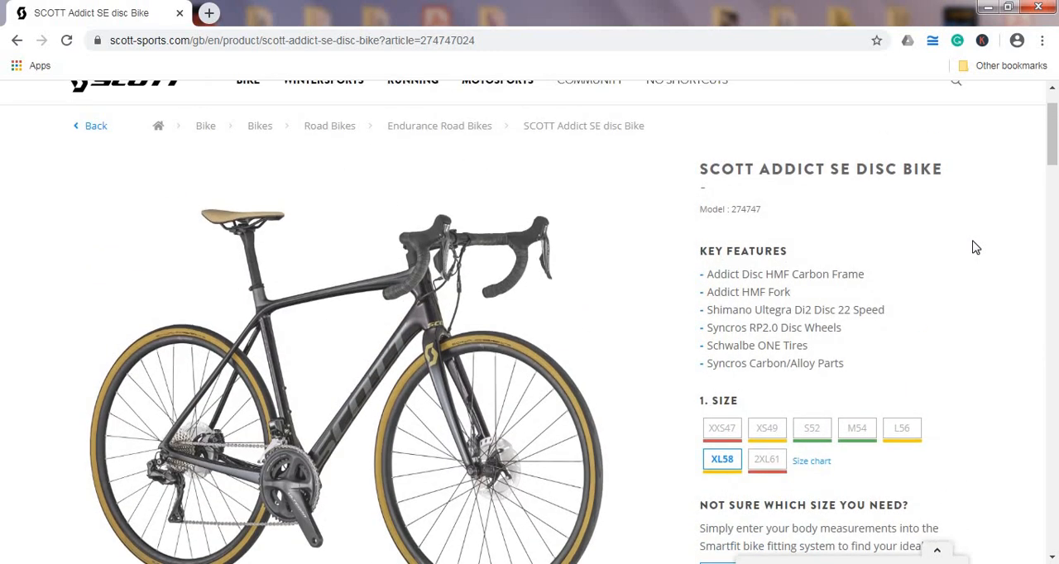